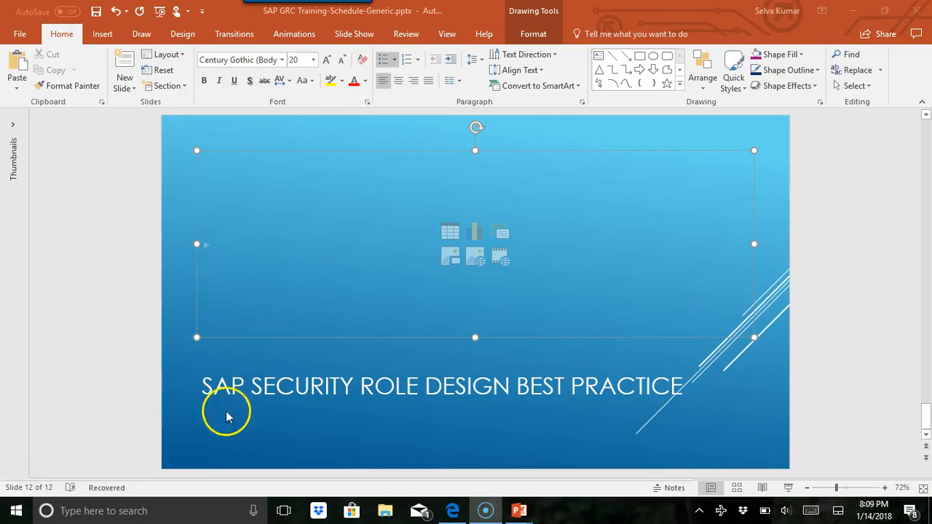
mouse_move(234, 277)
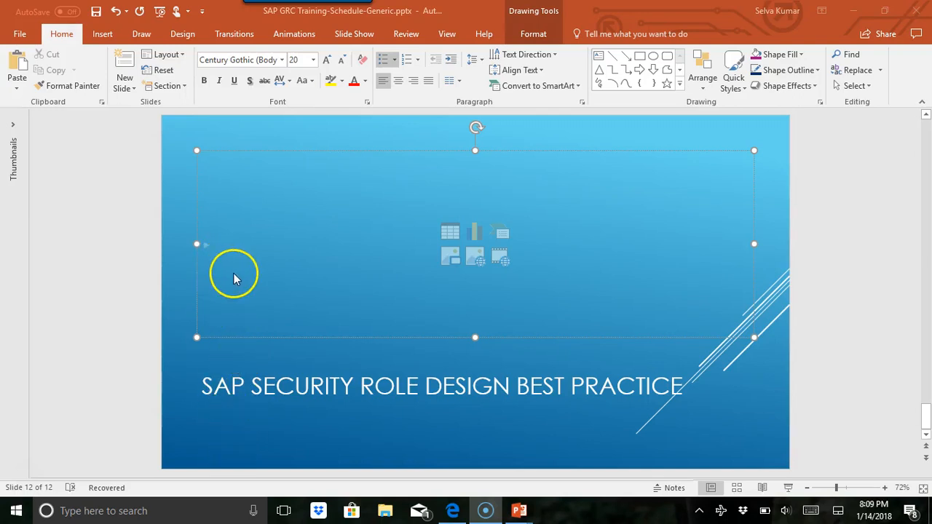
mouse_move(215, 248)
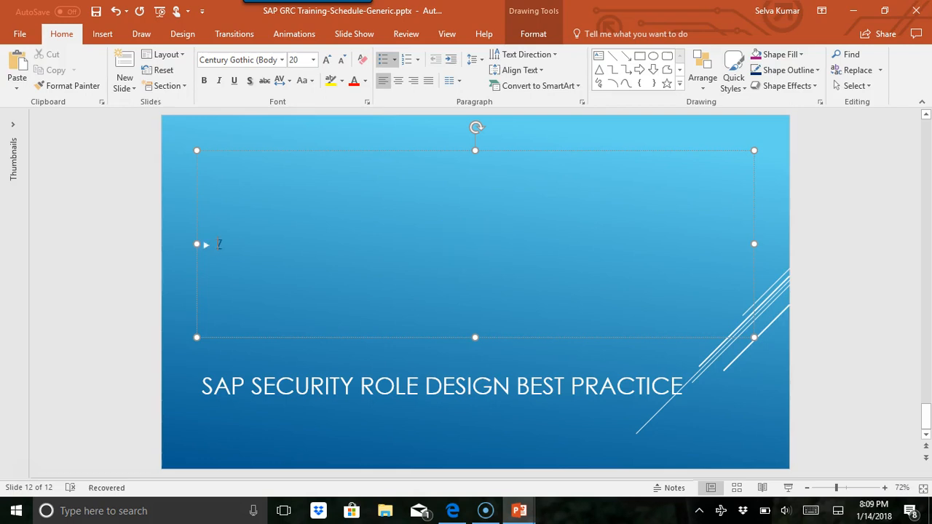
Finish the first bullet as the role name ZFI_S_P_AM_ASSET_DISPLAY_0000.
type("F")
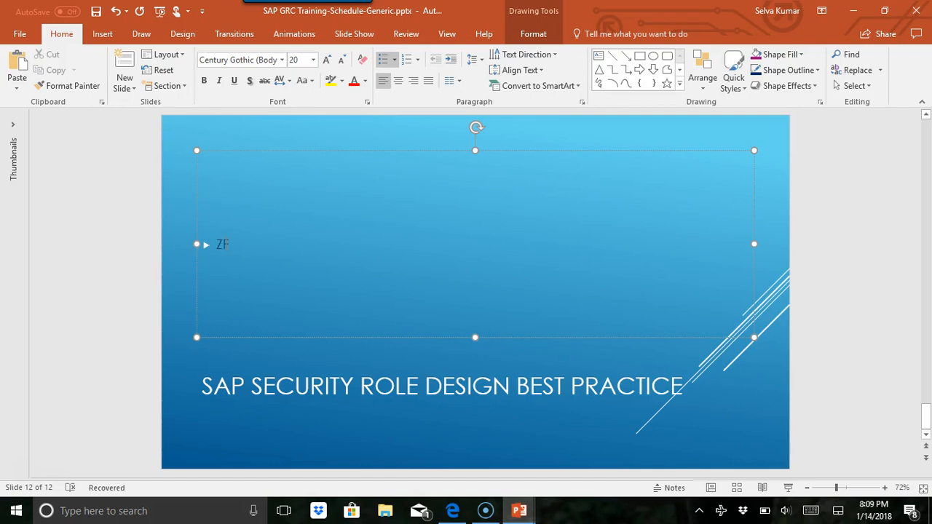
type("I_")
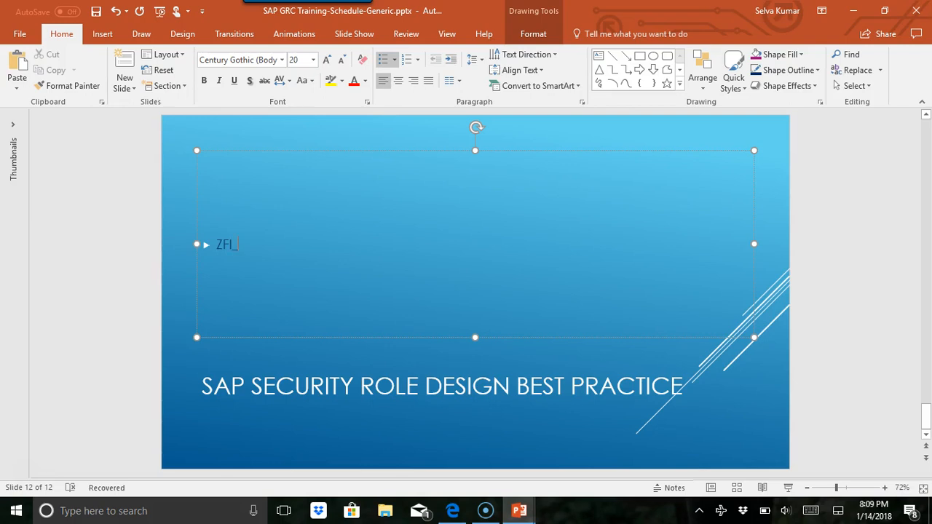
type("S")
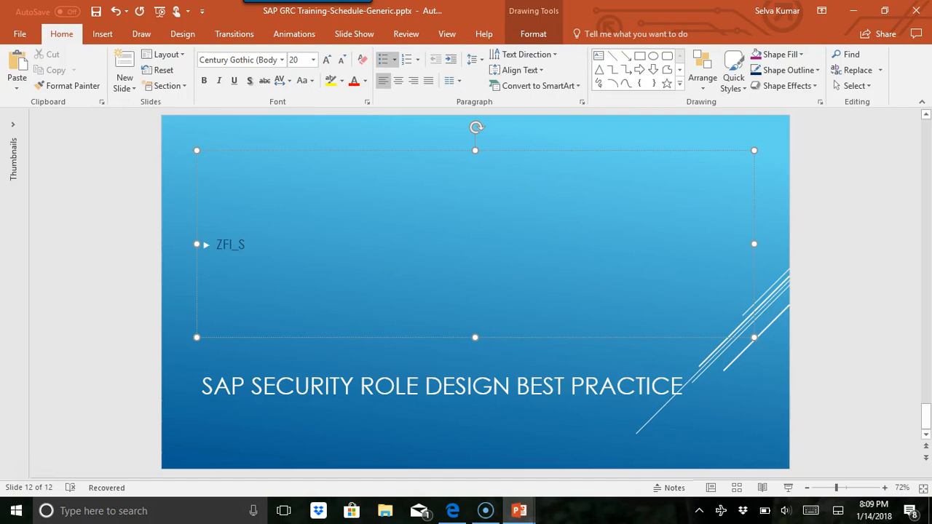
type("_")
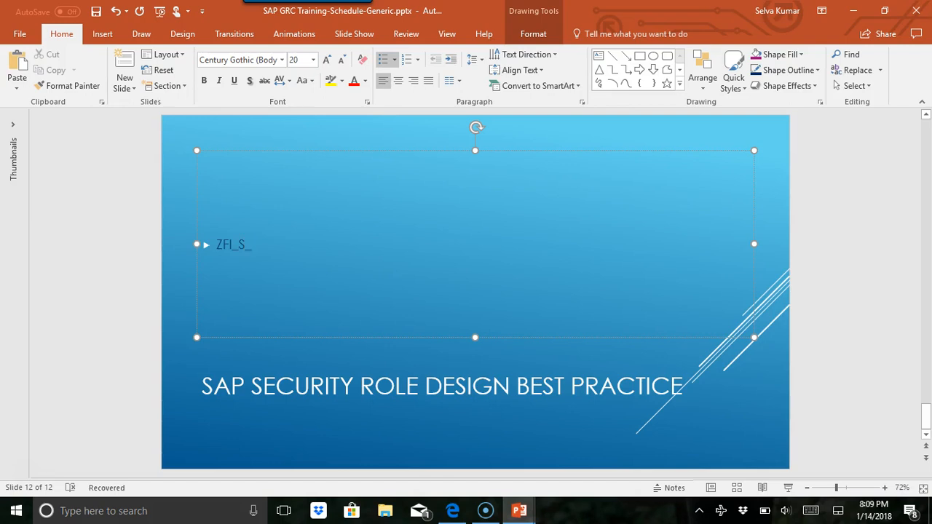
type("P")
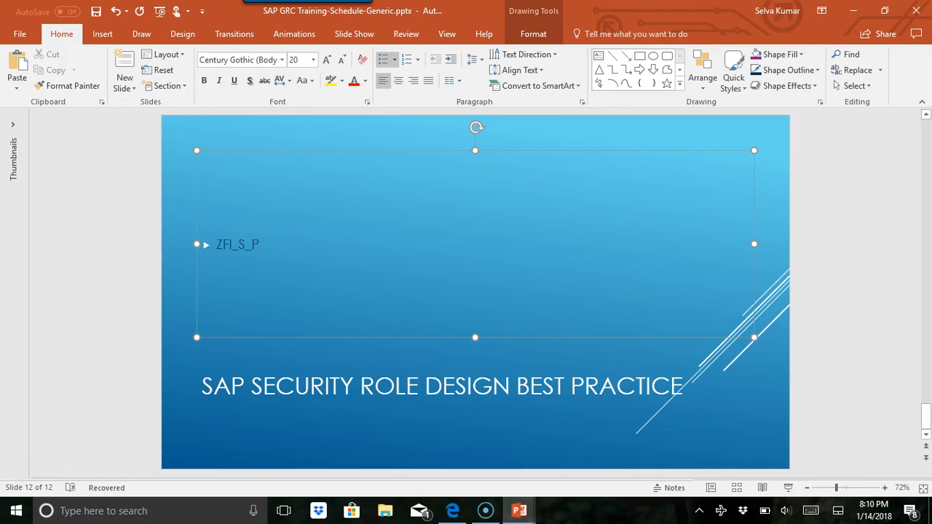
type("_")
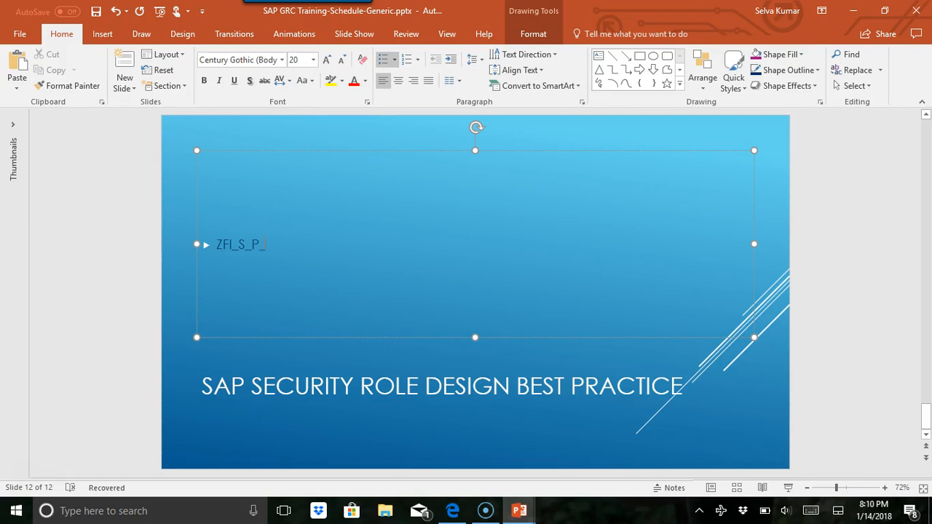
type("AM")
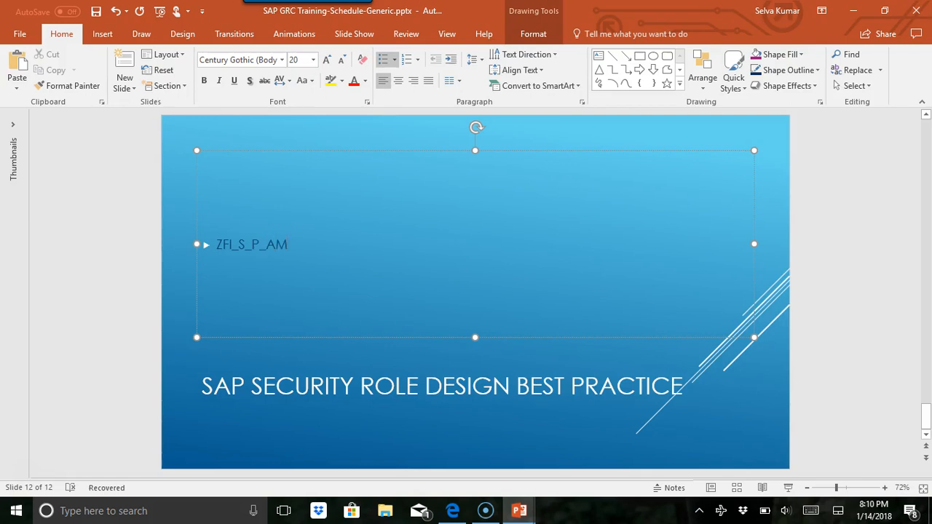
type("_")
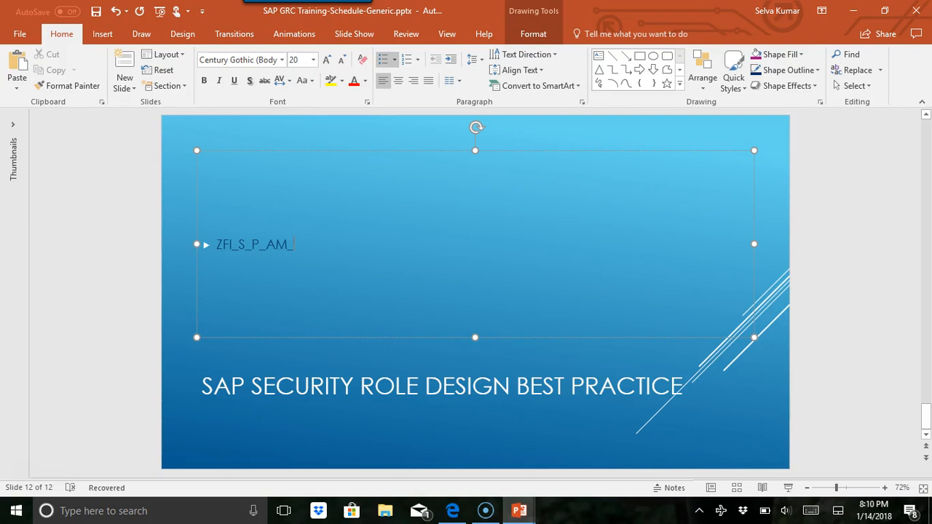
type("ASSET")
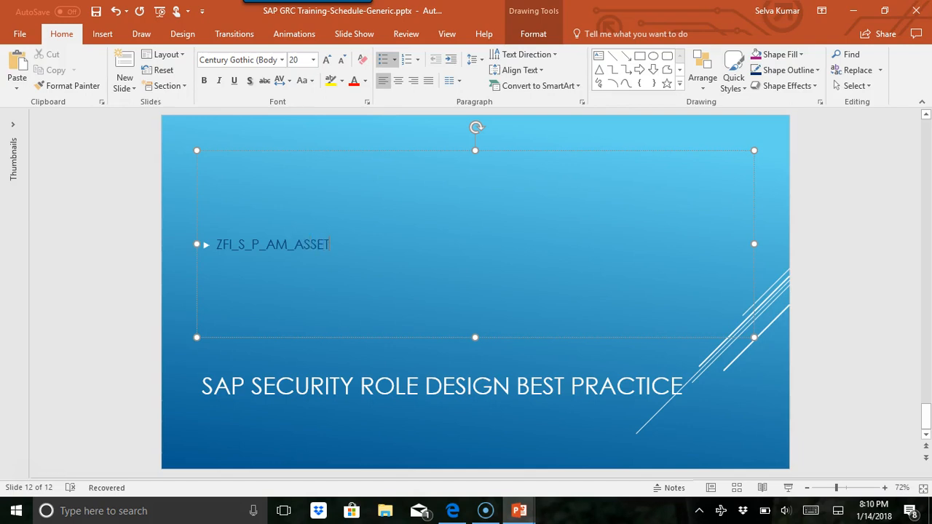
type("_DI")
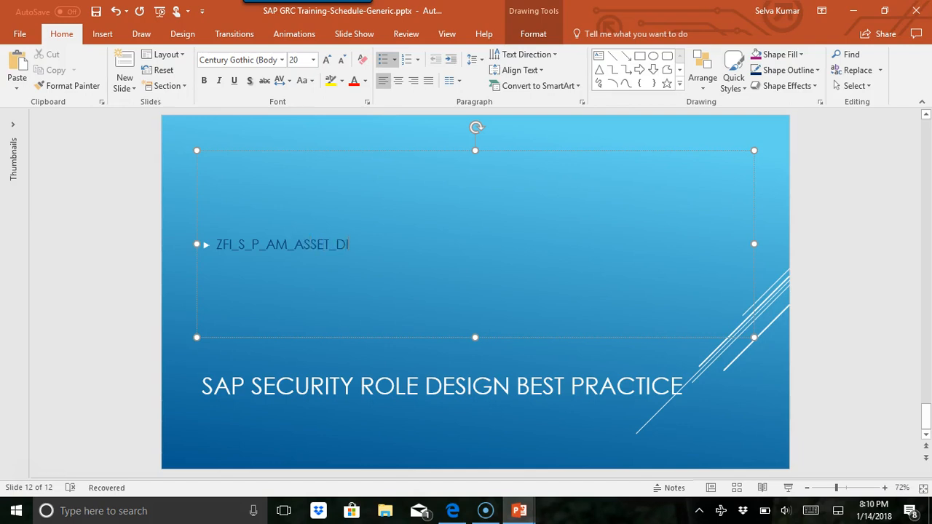
type("SPLAY")
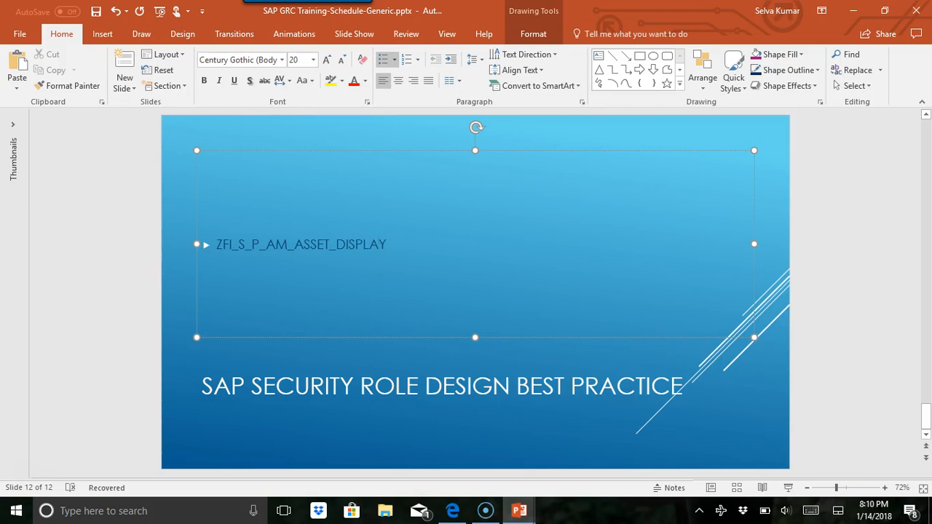
type("_")
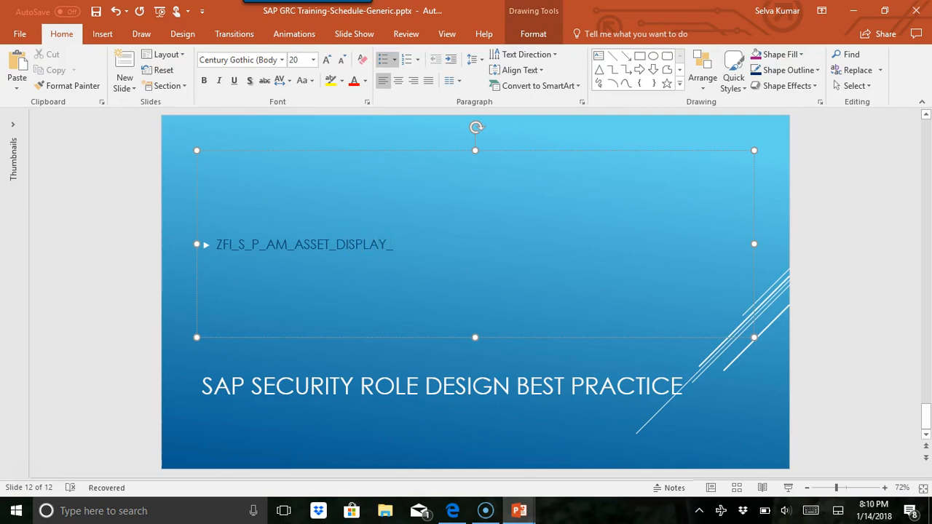
type(")")
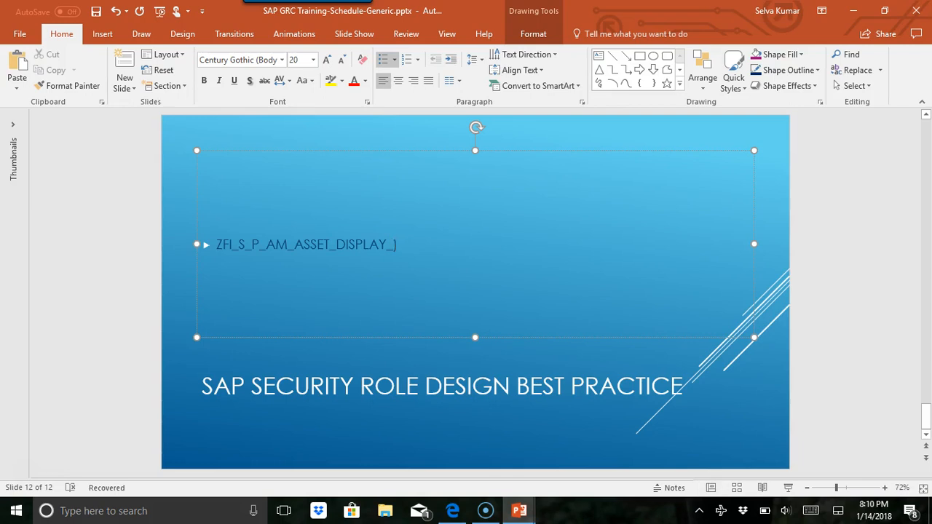
type("0000")
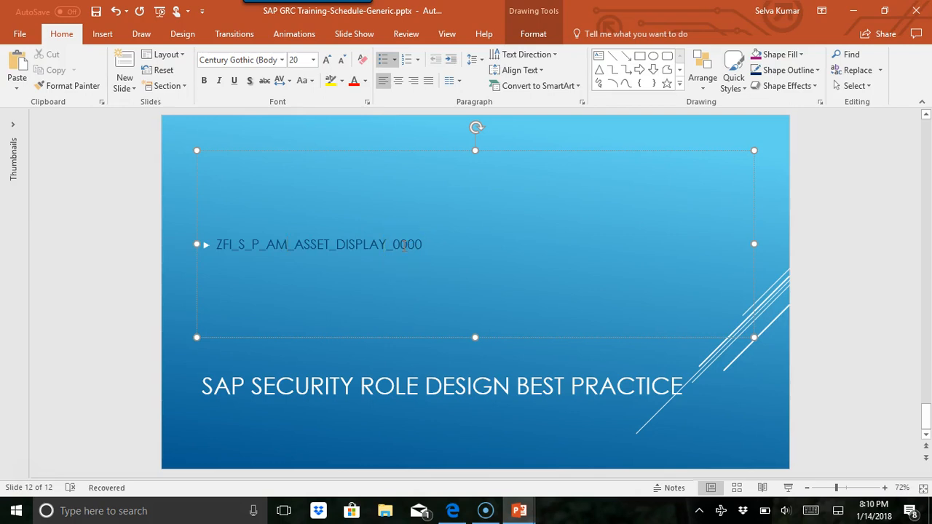
Finish the second bullet as the role name ZP_FI_EC_S_ASSET_DISP_0000.
left_click(434, 245)
type("ZP")
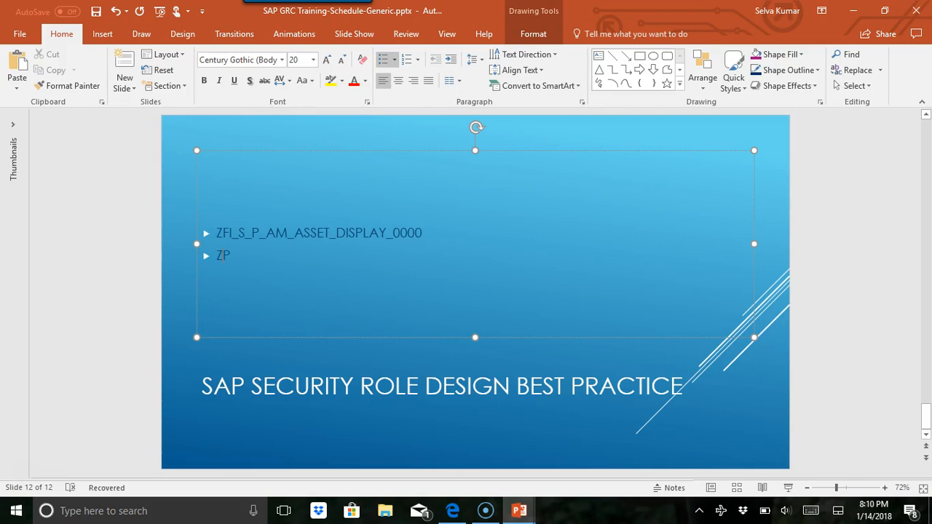
type("_FIN")
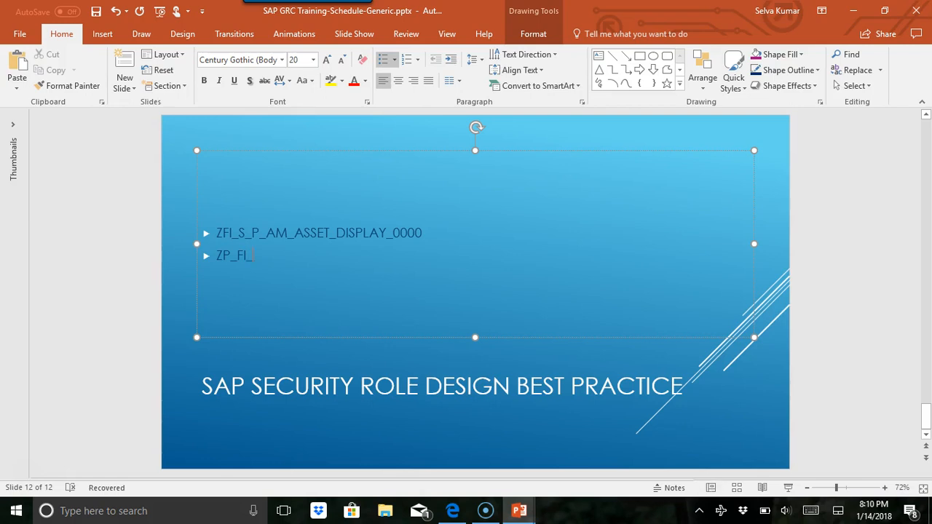
type("EC")
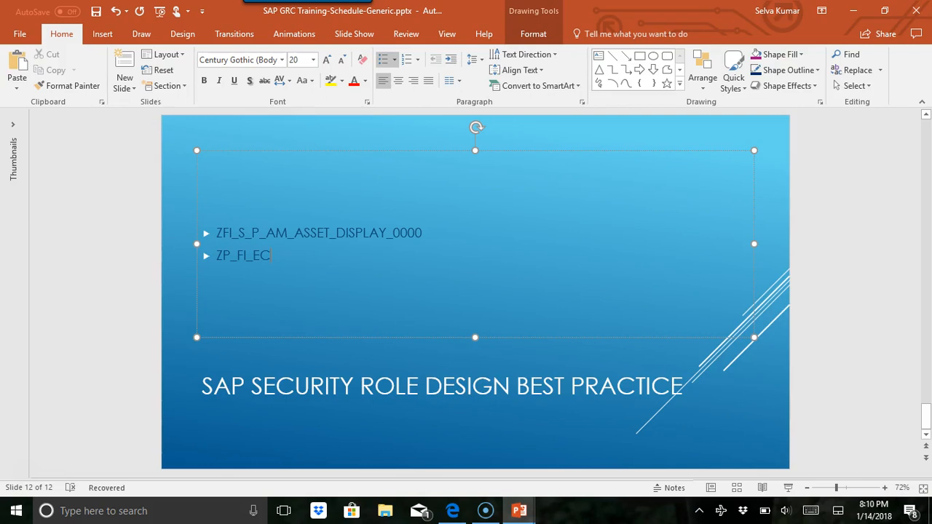
type("_S")
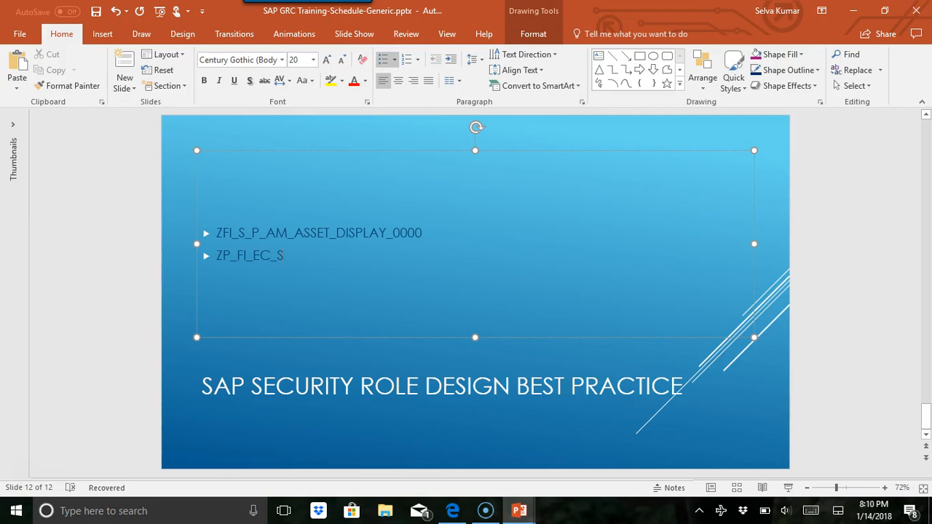
type("ASS")
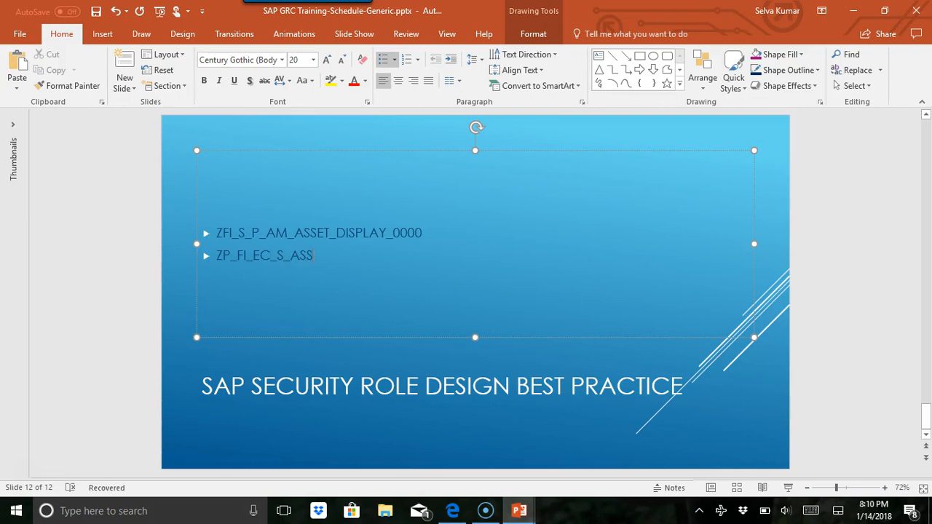
type("ET")
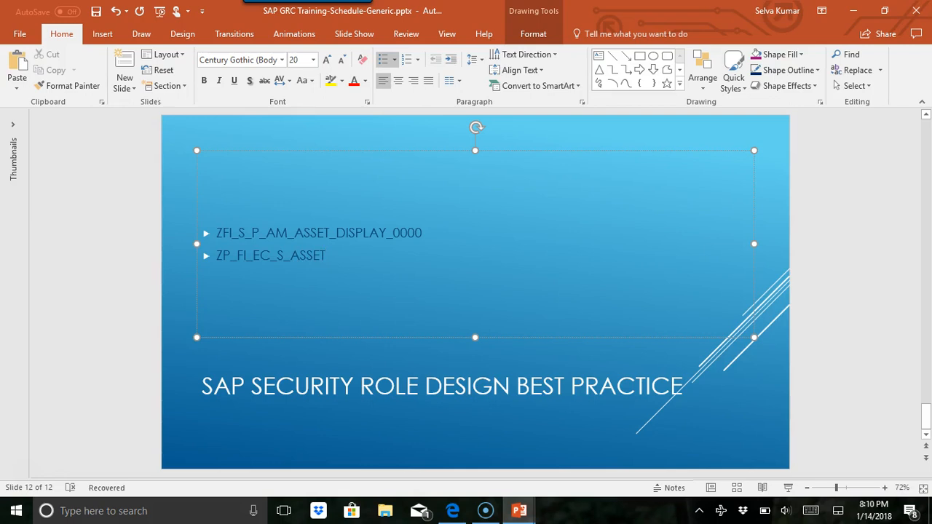
type("_DISP")
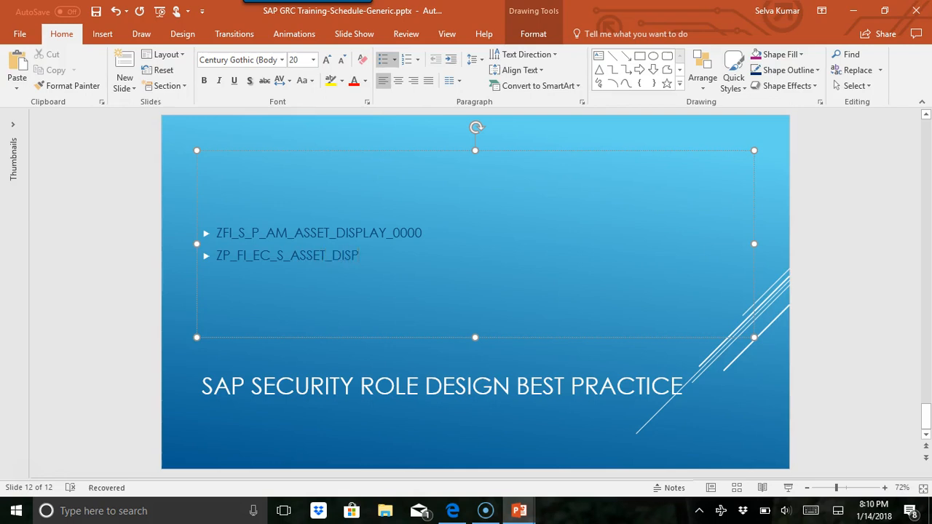
type("_0000")
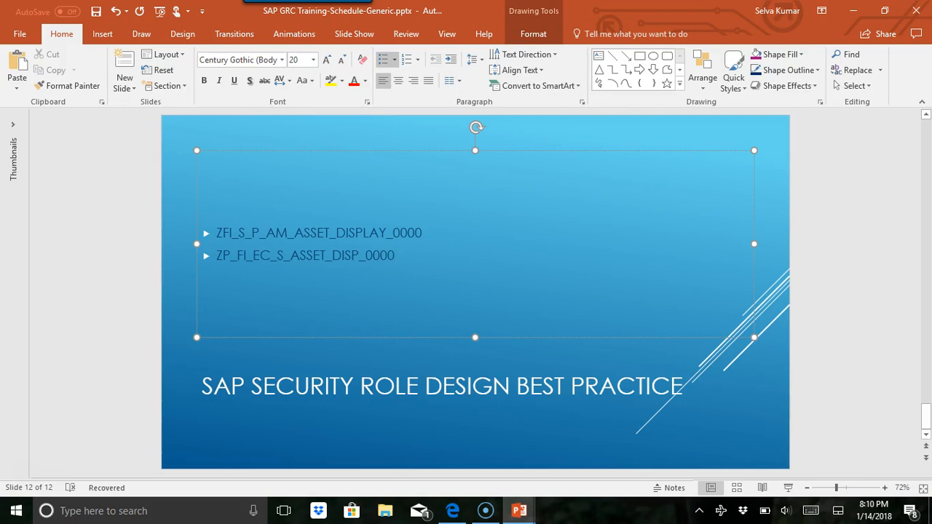
Add a third bullet reading ZSP_EC_FI_ASSET_DISP_0000, correcting typos along the way.
key("Return")
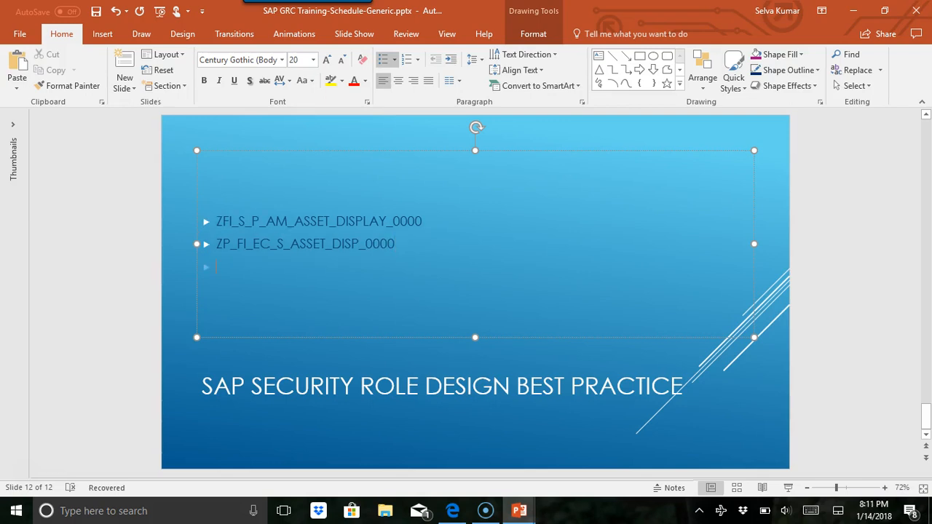
type("ZPFI")
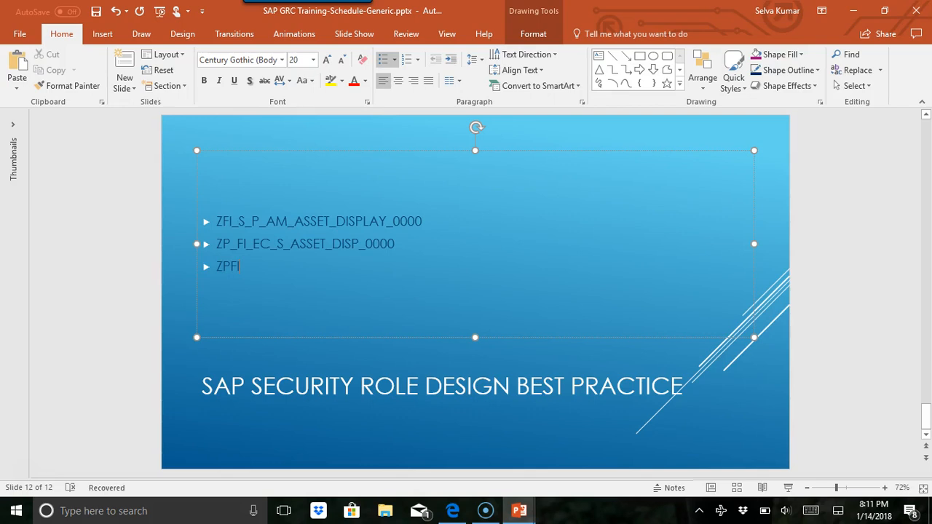
type("_EC")
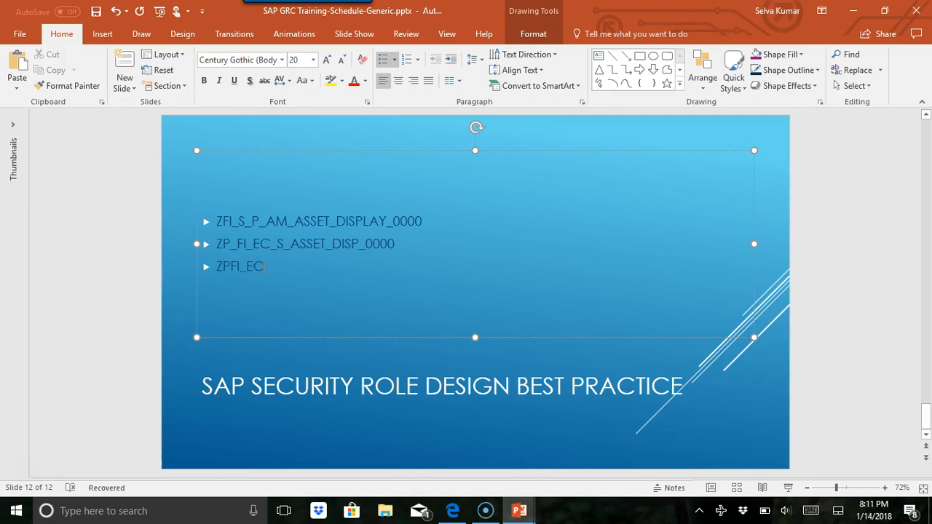
type("_")
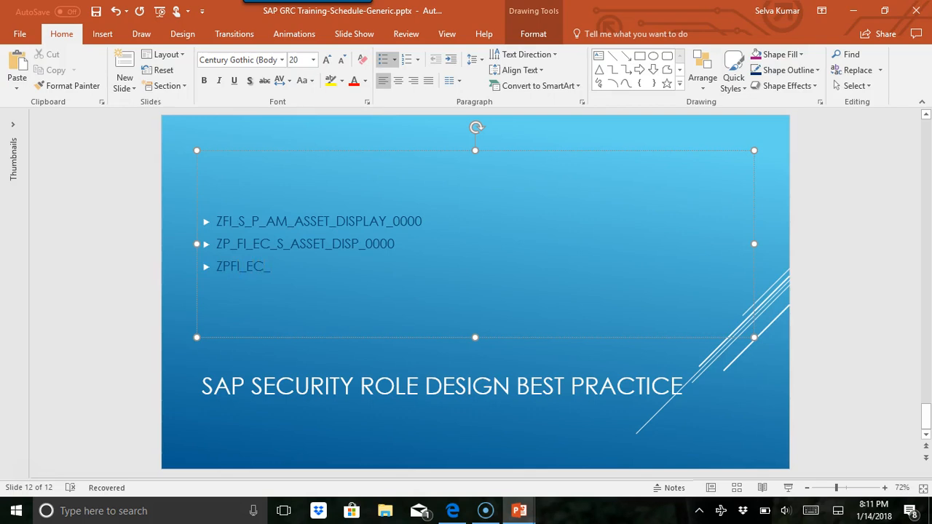
type("SP_")
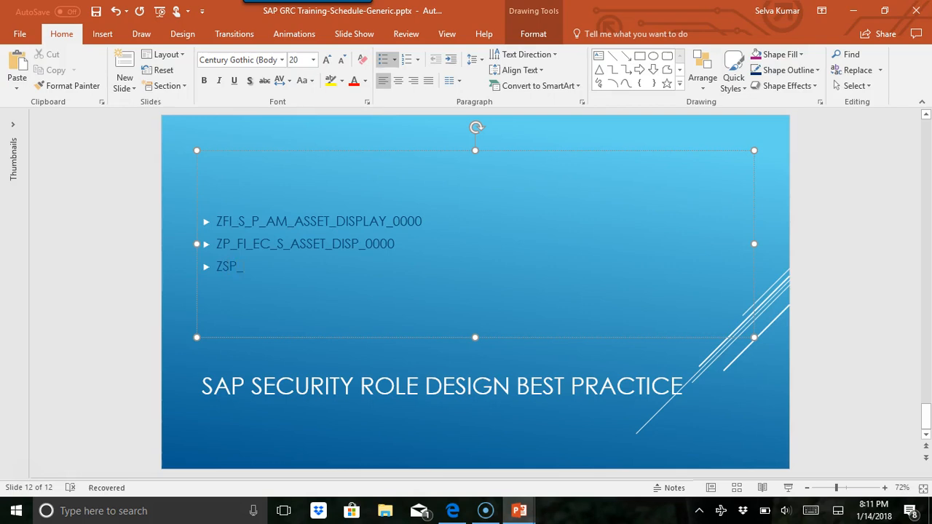
type("EC_")
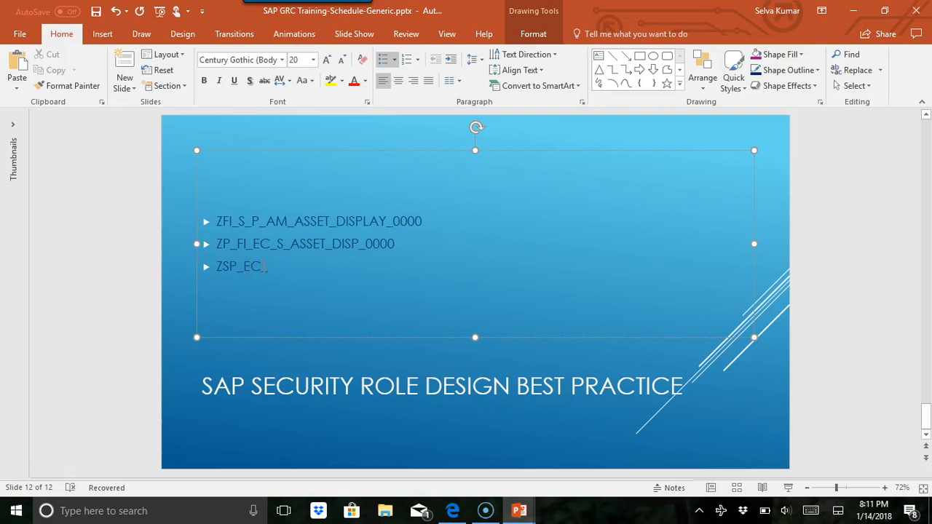
type("FI")
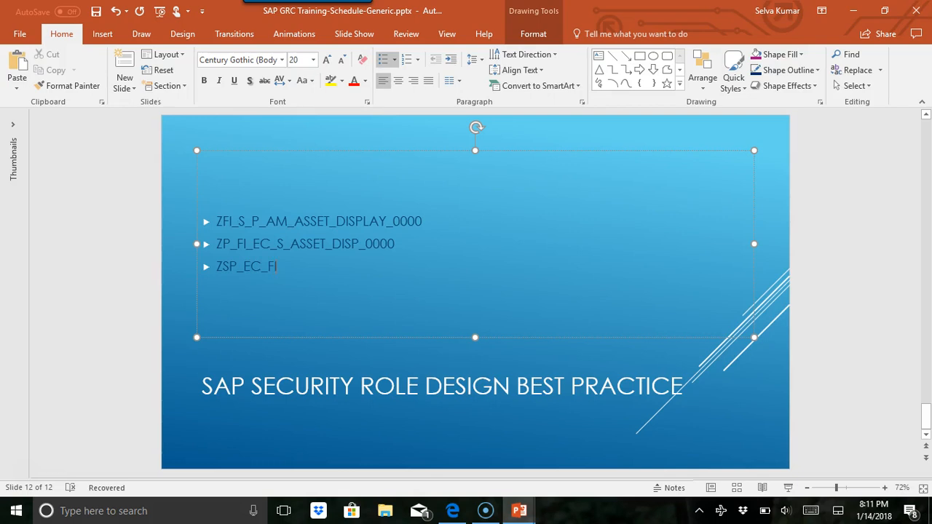
type("_ASSET")
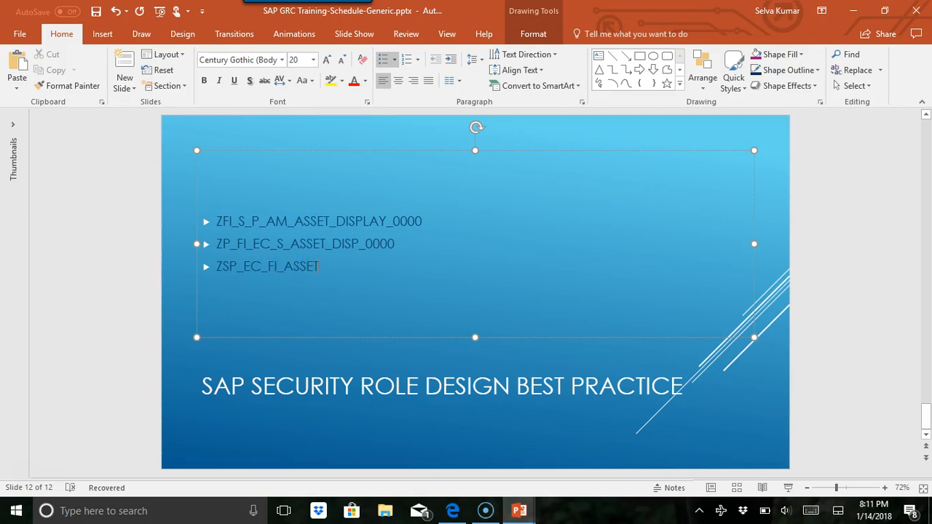
type("_DISP")
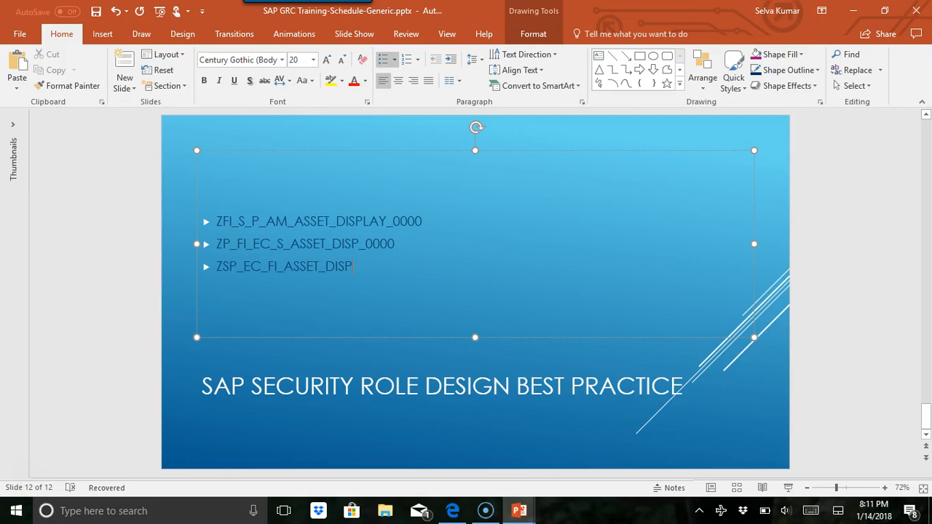
type("_0000")
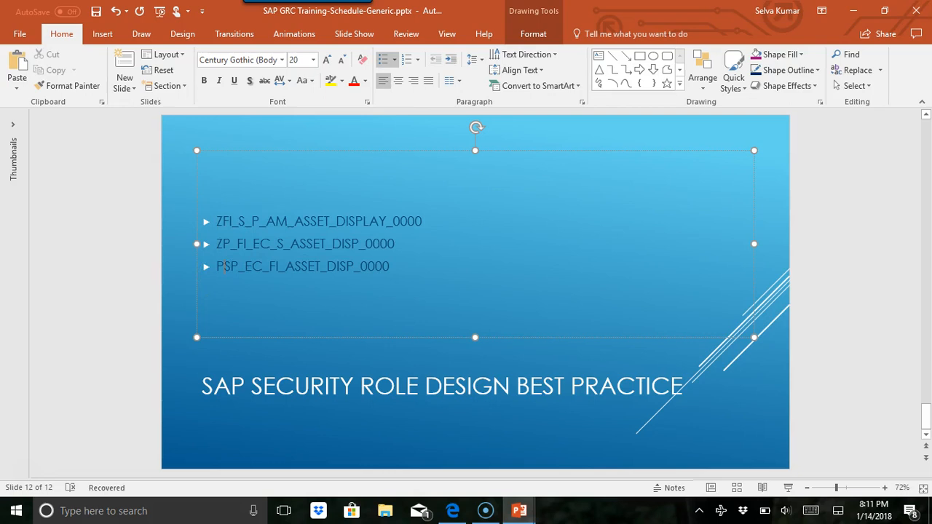
key("Backspace")
type("Z")
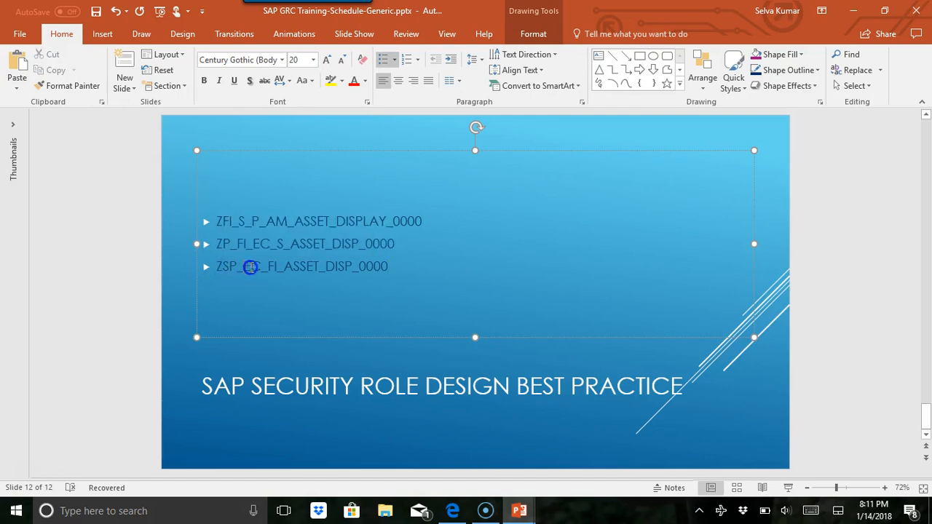
Insert AM after FI so the third bullet reads ZSP_EC_FI_AM_ASSET_DISP_0000.
double_click(251, 266)
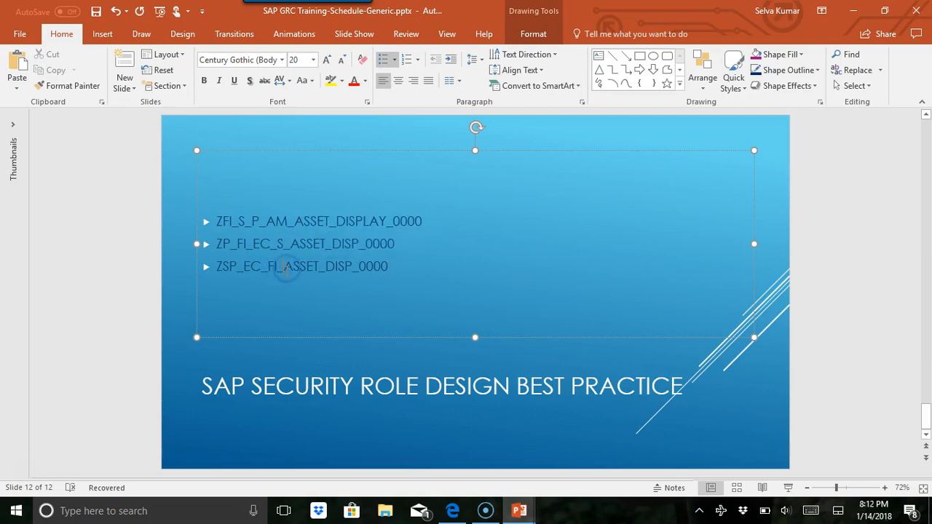
type("AM")
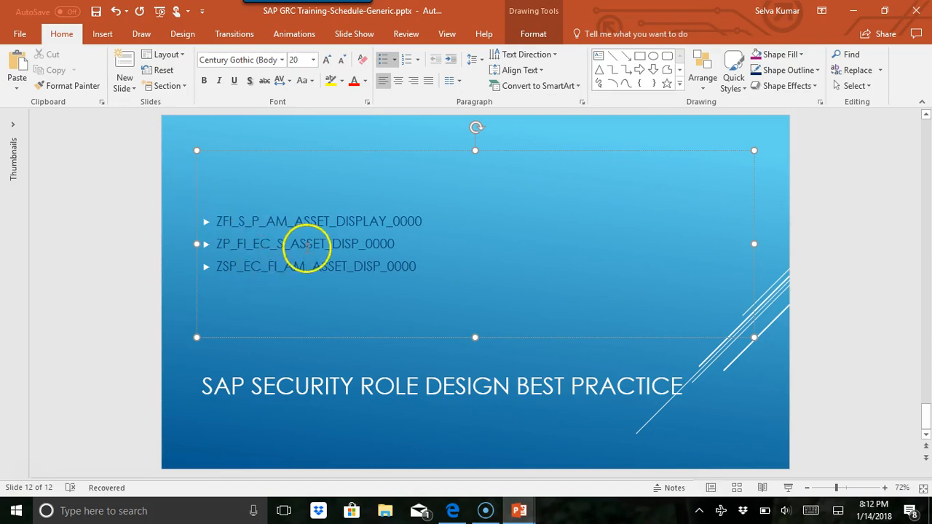
double_click(350, 266)
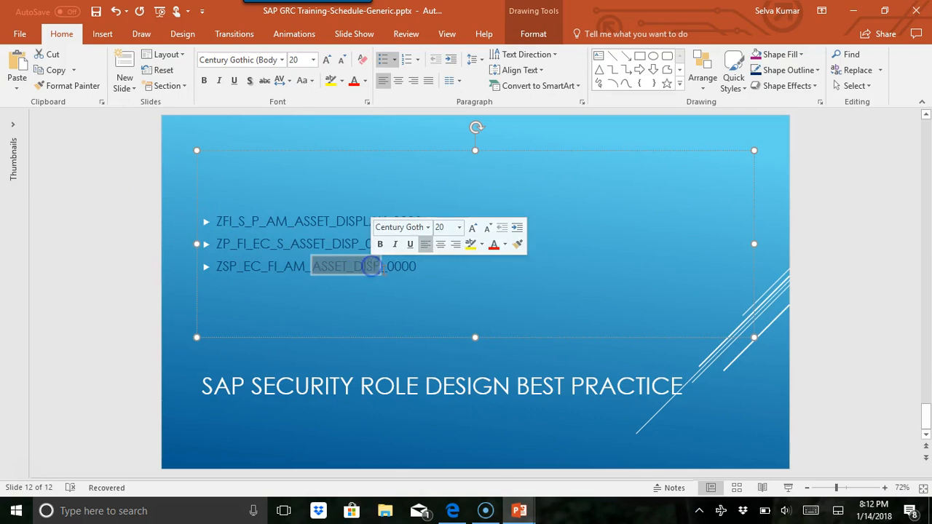